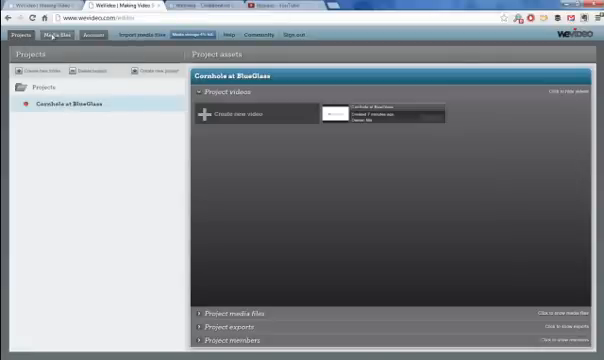
- Show the media library with the imported cornhole clips and logo, closing the empty import window
click(93, 38)
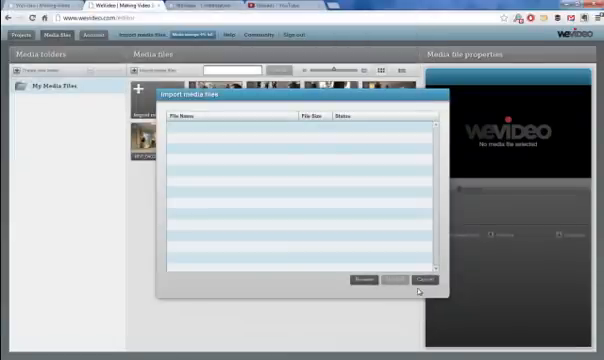
click(414, 281)
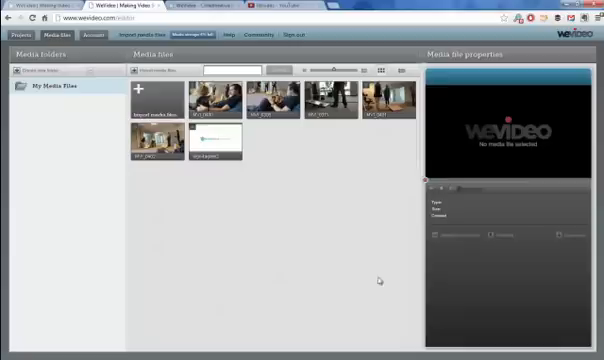
click(20, 36)
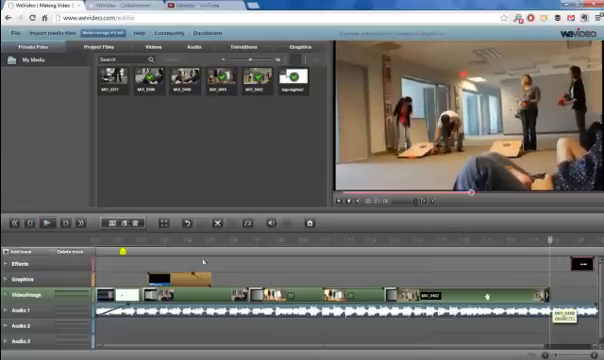
mouse_move(185, 223)
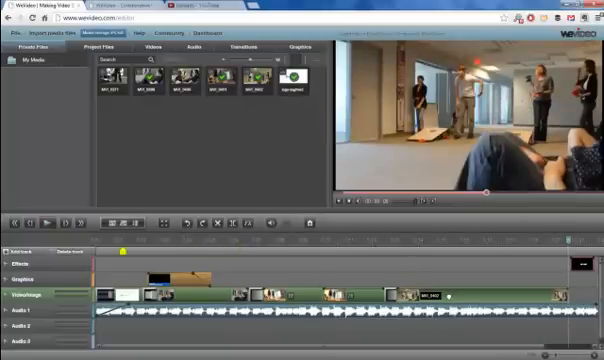
mouse_move(254, 222)
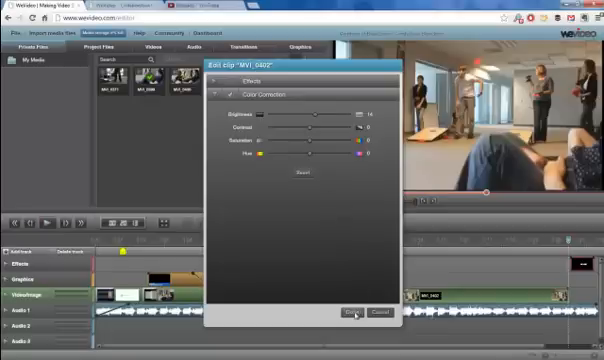
- Confirm the brightness 14 color correction on clip MVI_0402 and close its editor
click(358, 313)
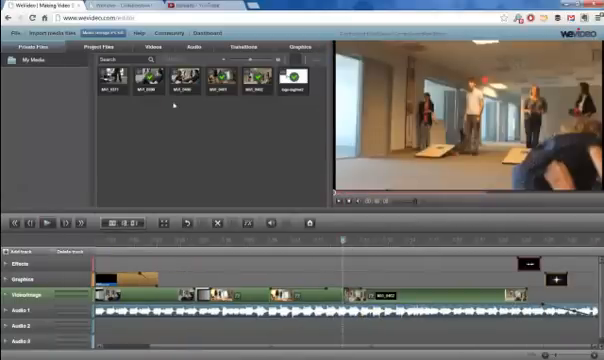
- Browse the Standard transitions folder listing cross fade and wipes
click(259, 48)
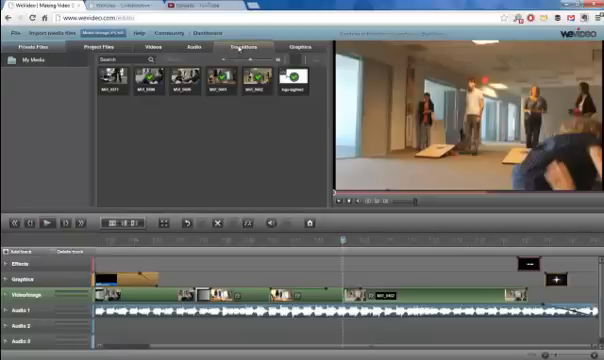
click(234, 47)
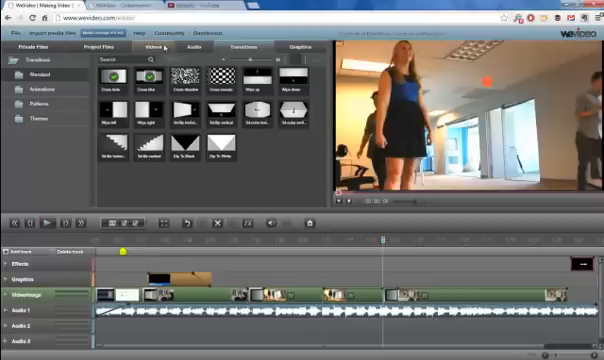
click(290, 45)
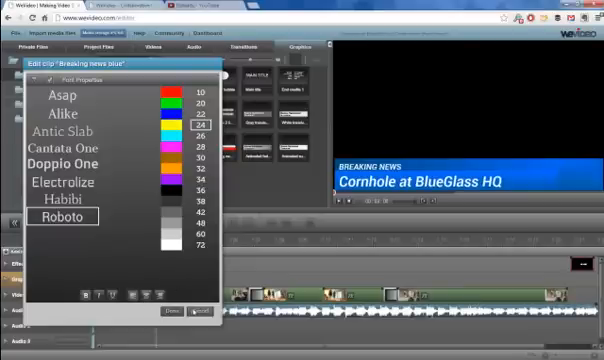
- Save the 'Cornhole at BlueGlass HQ' breaking news caption edits
click(192, 315)
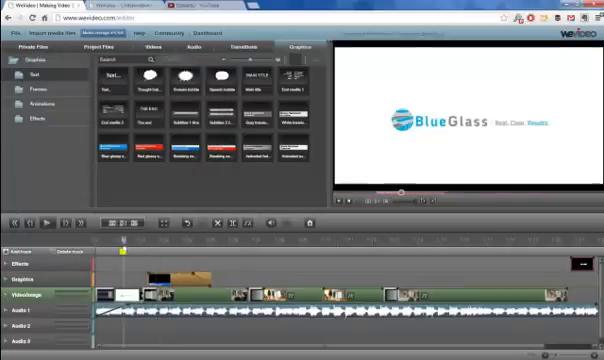
- Browse the audio music library, then move on to the graphics collection
click(188, 46)
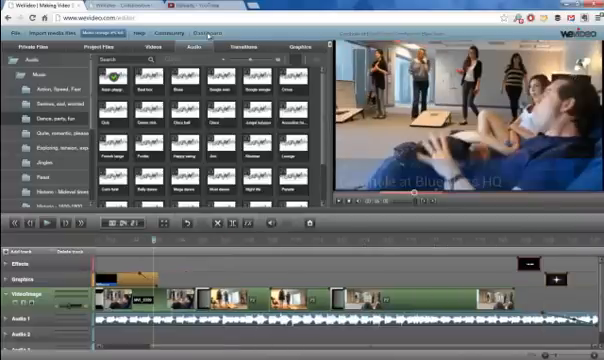
click(298, 46)
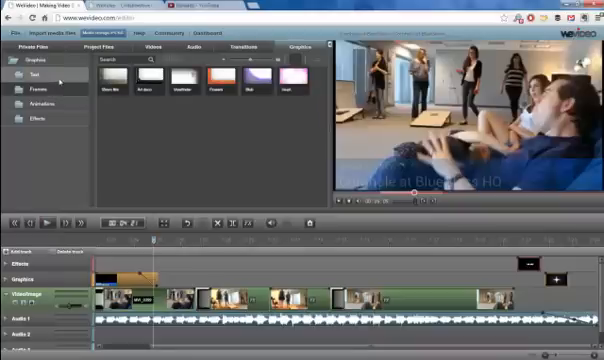
- Place 'The end' text title graphic at the end of the timeline
click(34, 73)
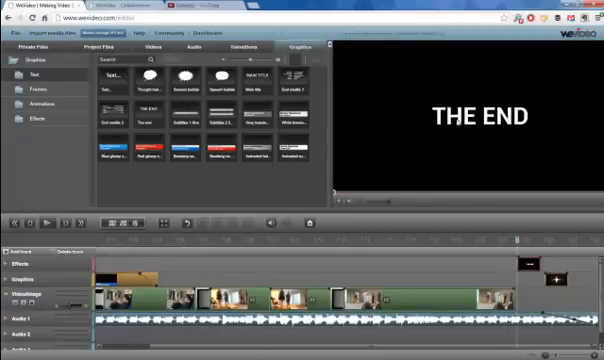
click(481, 117)
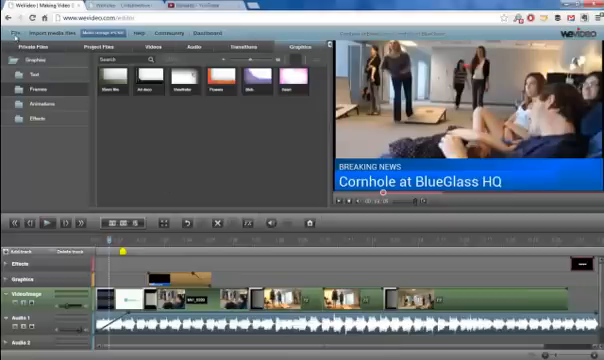
click(8, 29)
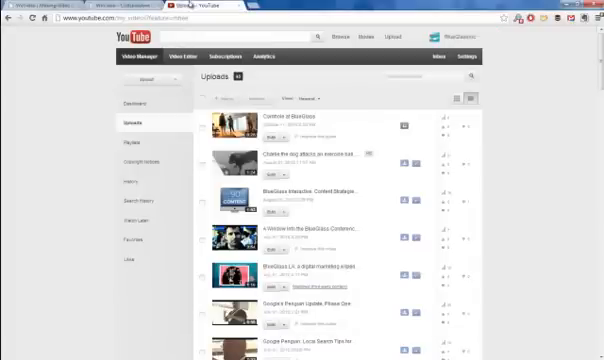
mouse_move(28, 20)
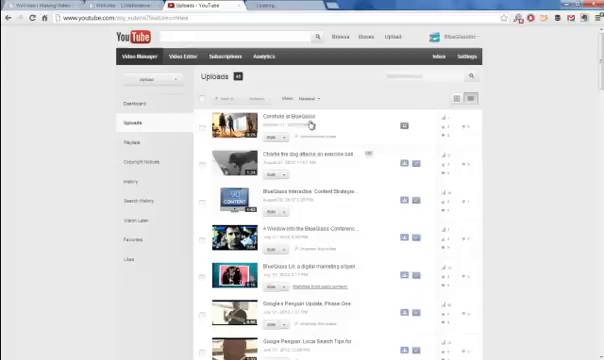
- Open the private 'Cornhole at BlueGlass' video from the Uploads list
click(283, 121)
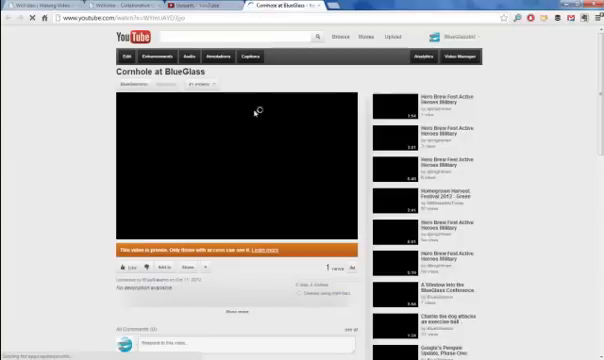